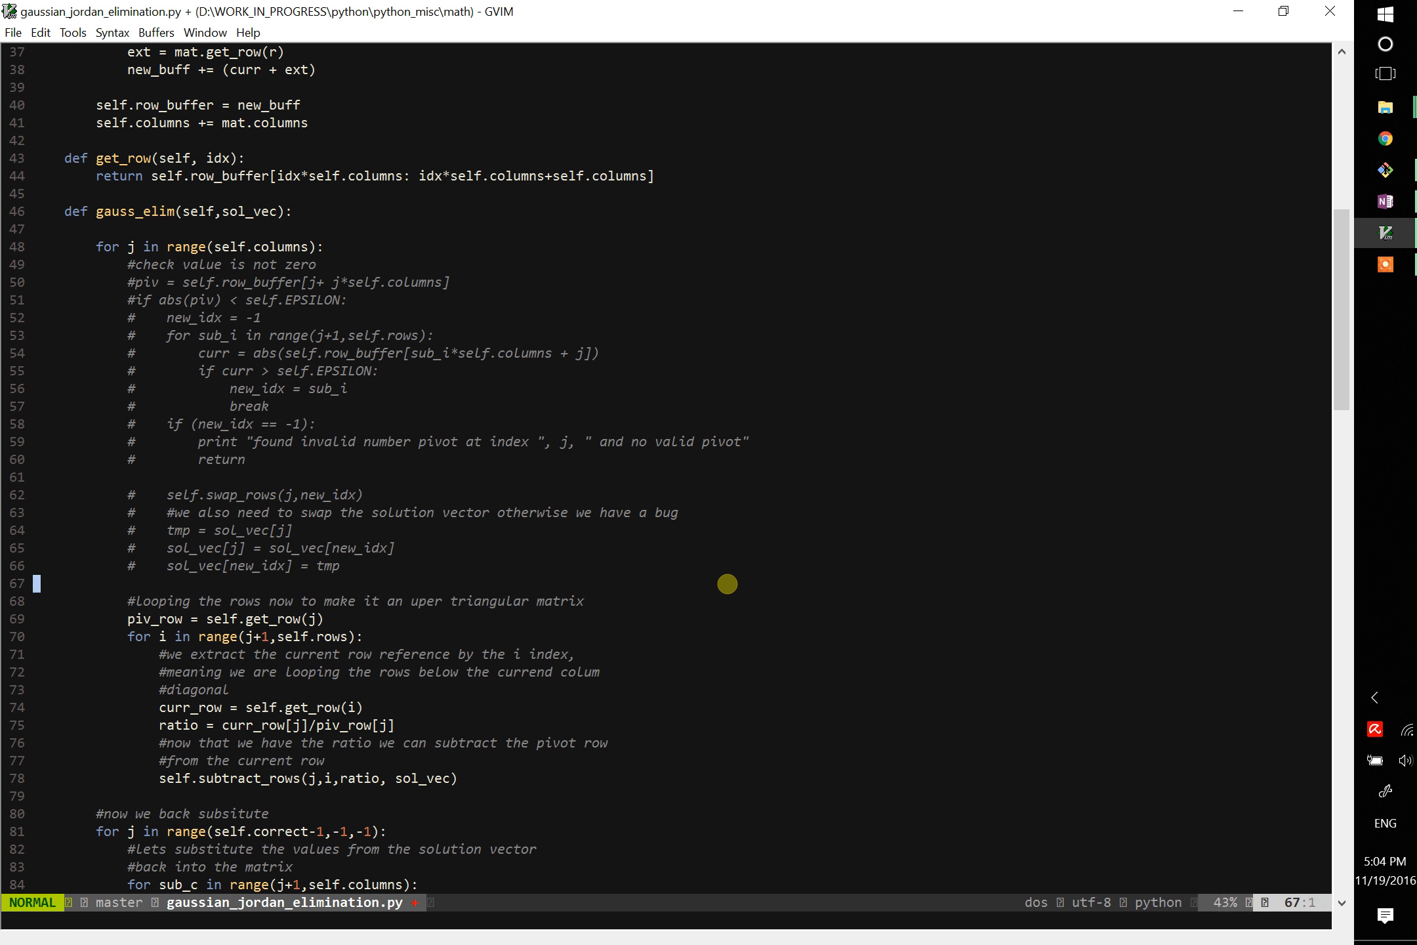
Strip the # comment markers from the pivoting block (lines 49–66) in gauss_elim.
click(248, 265)
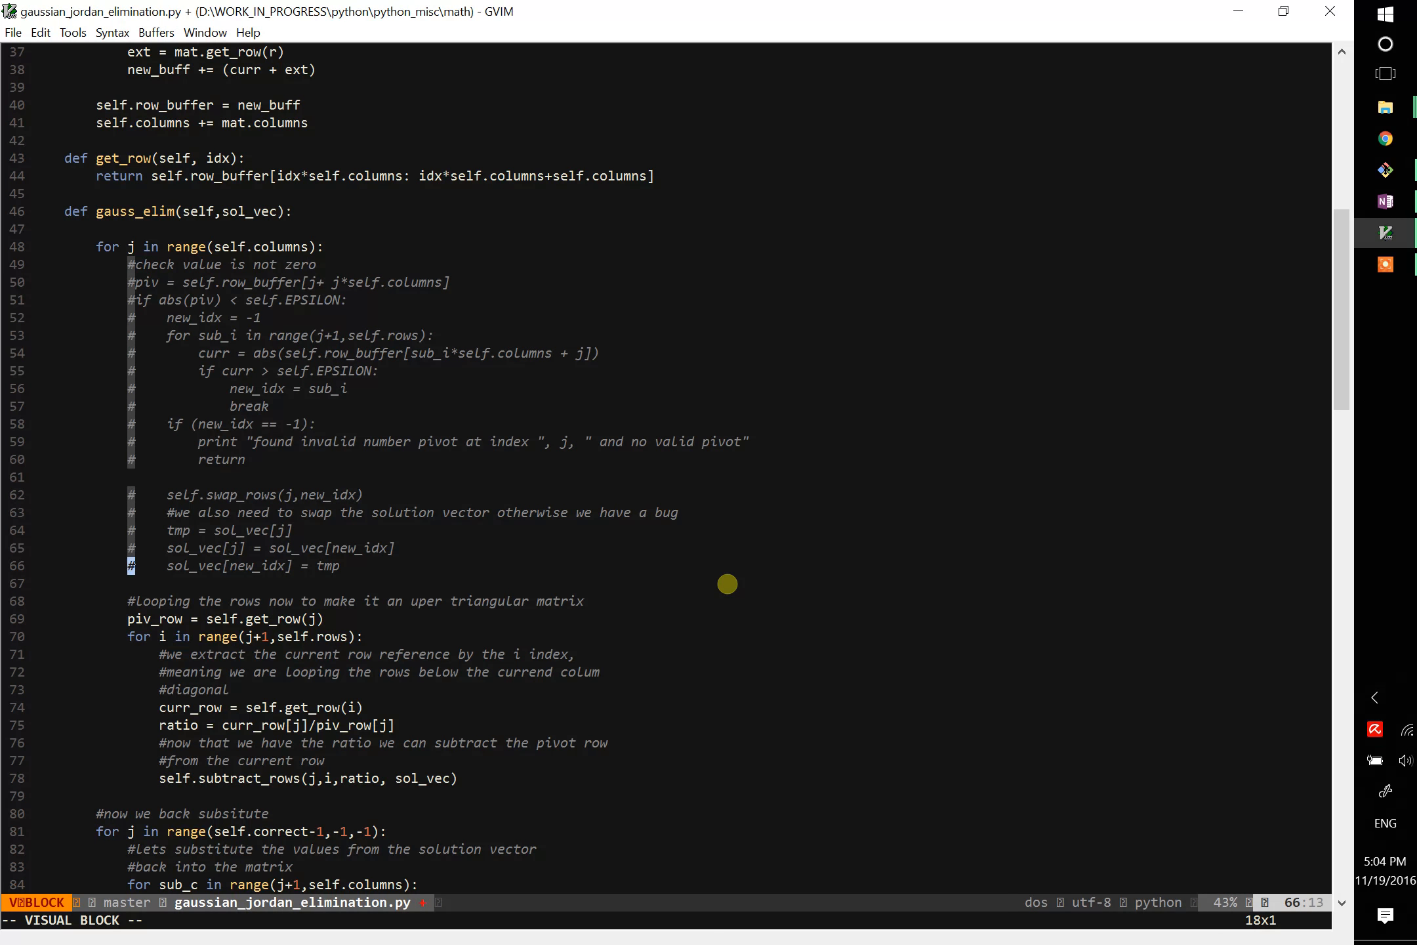
key(x)
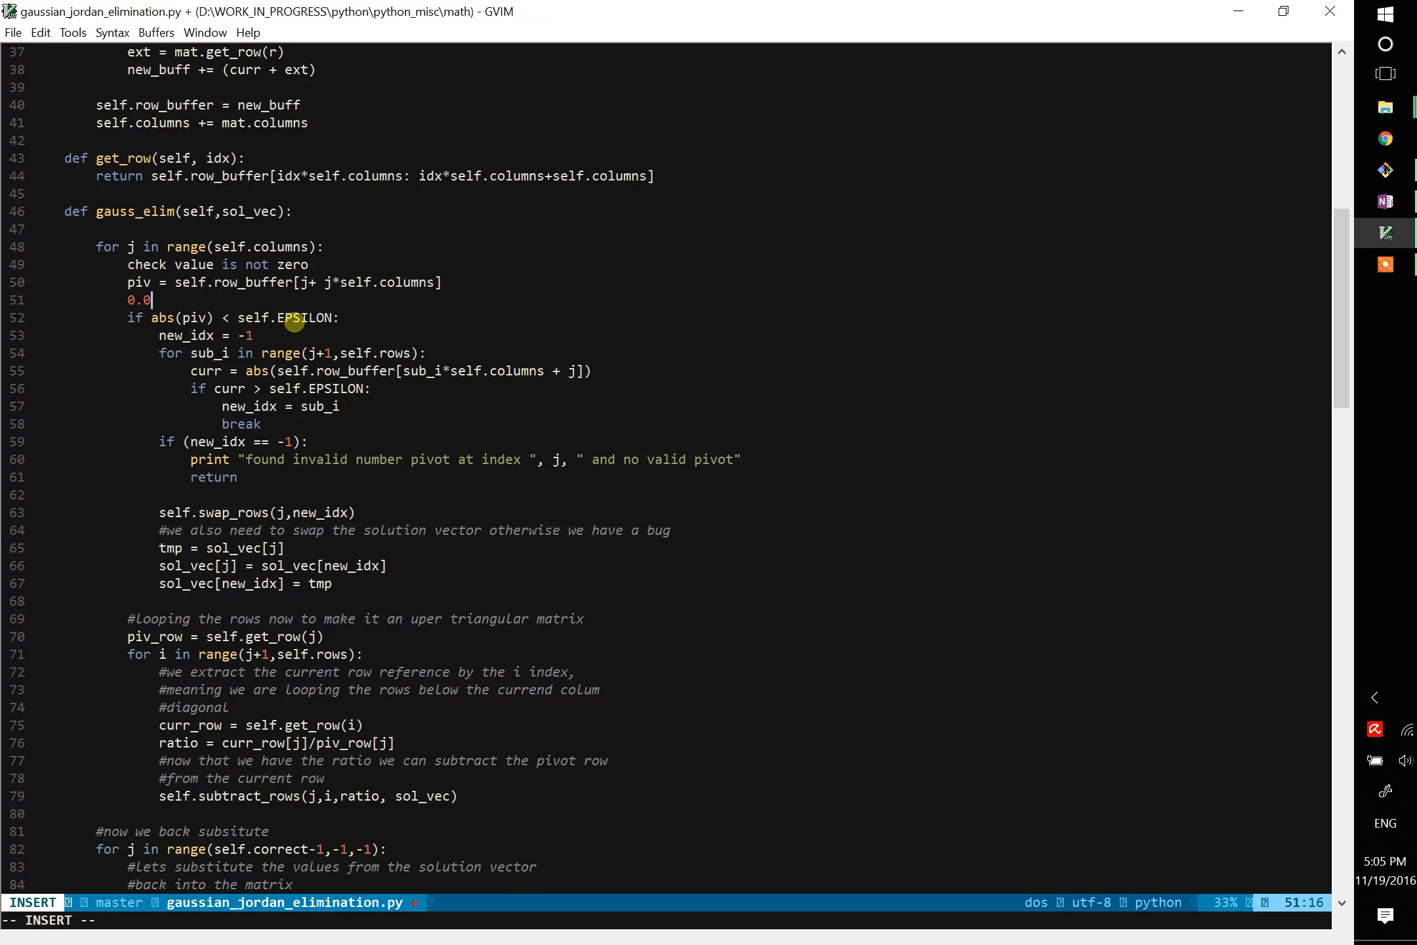
Save gaussian_jordan_elimination.py and review the pivot comparison, new_idx assignment and row search loop.
key(Escape)
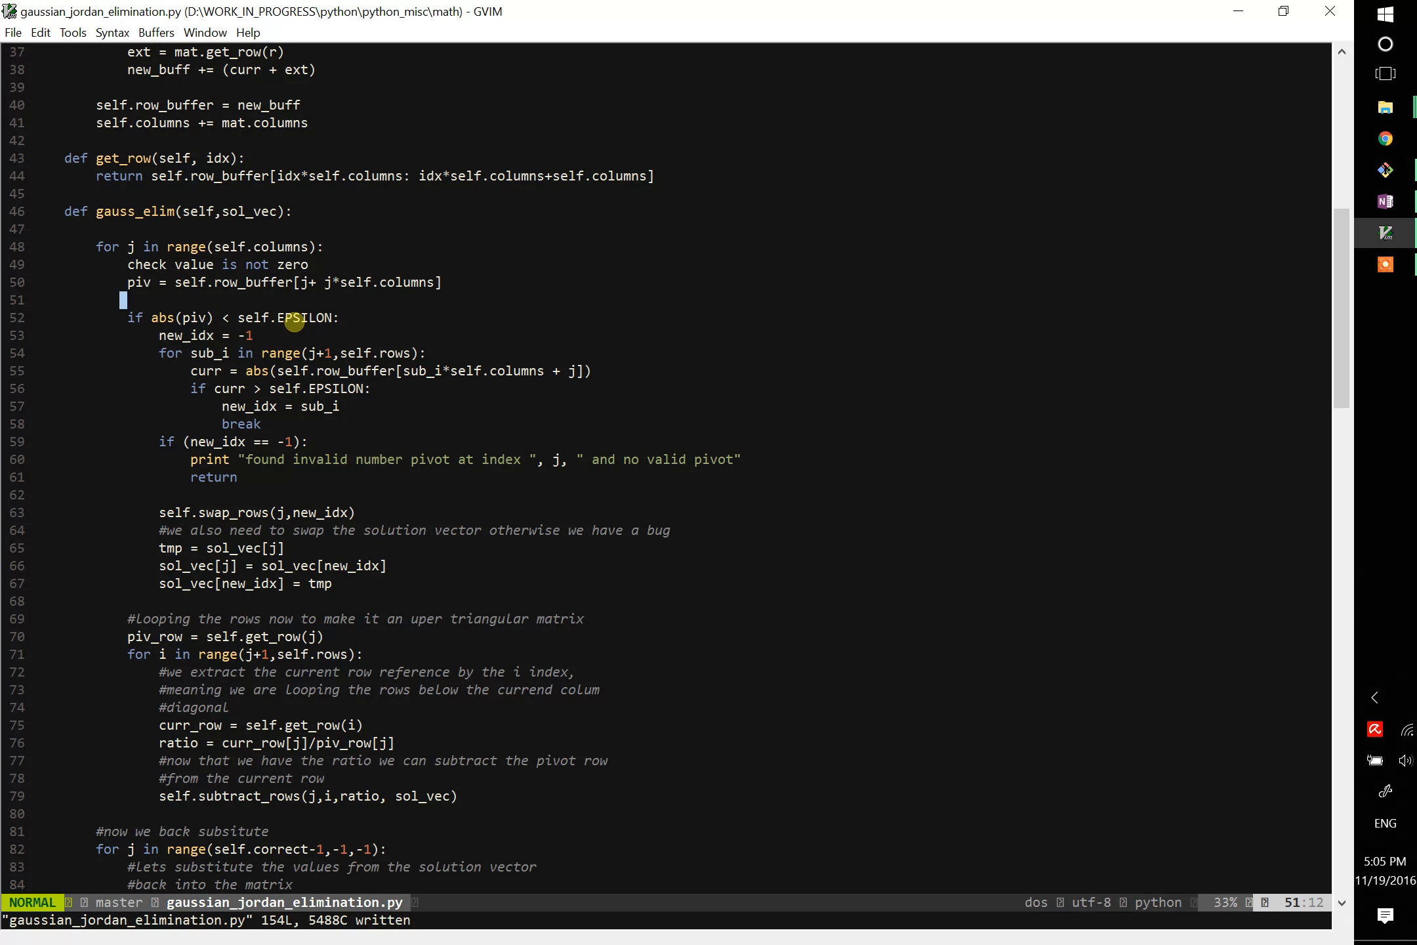
click(234, 317)
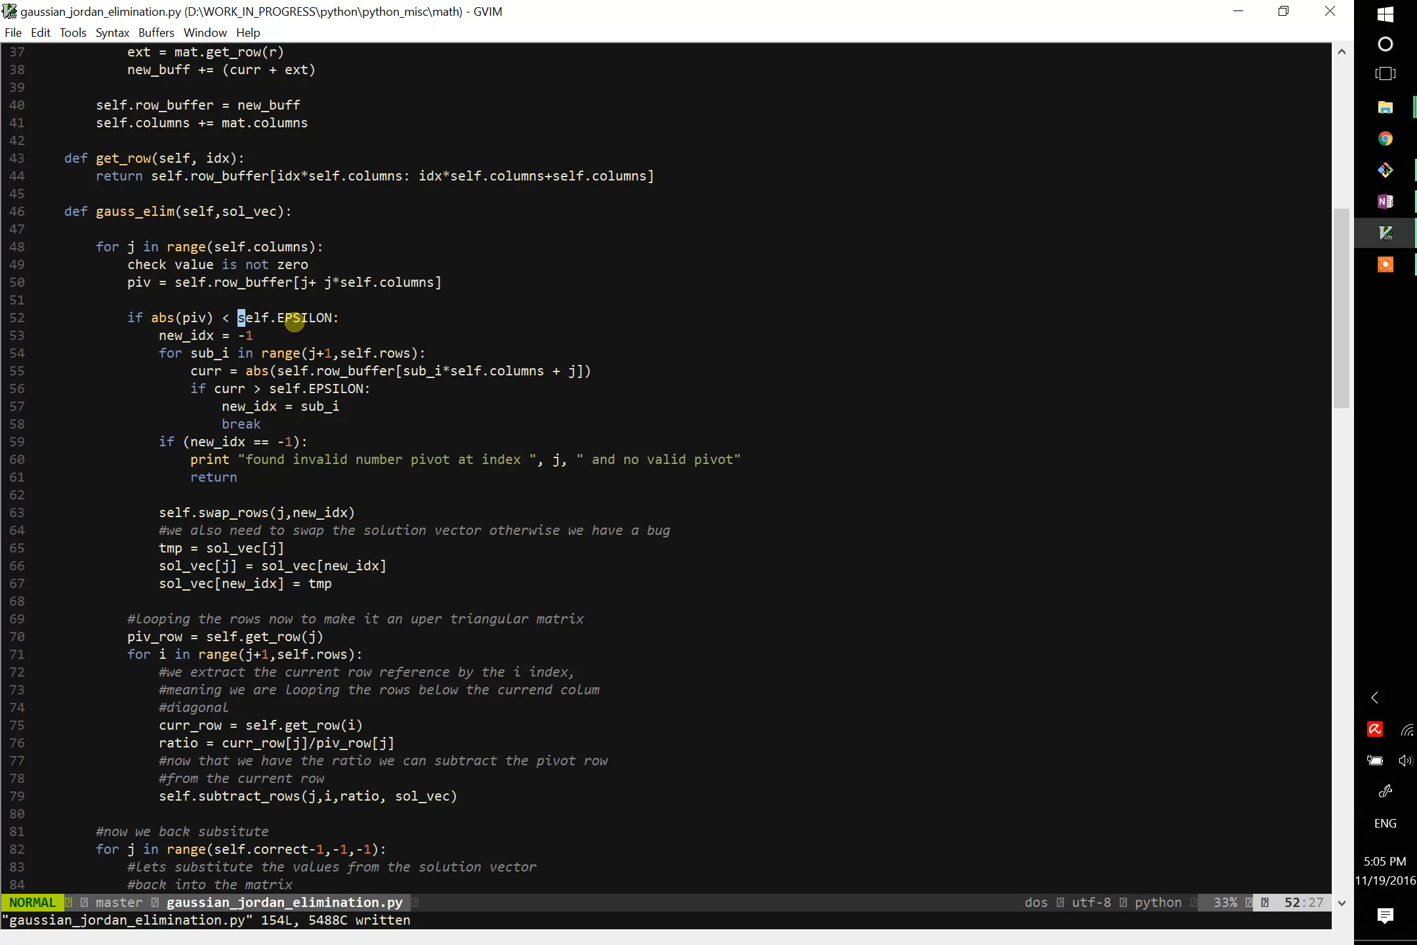
key(l)
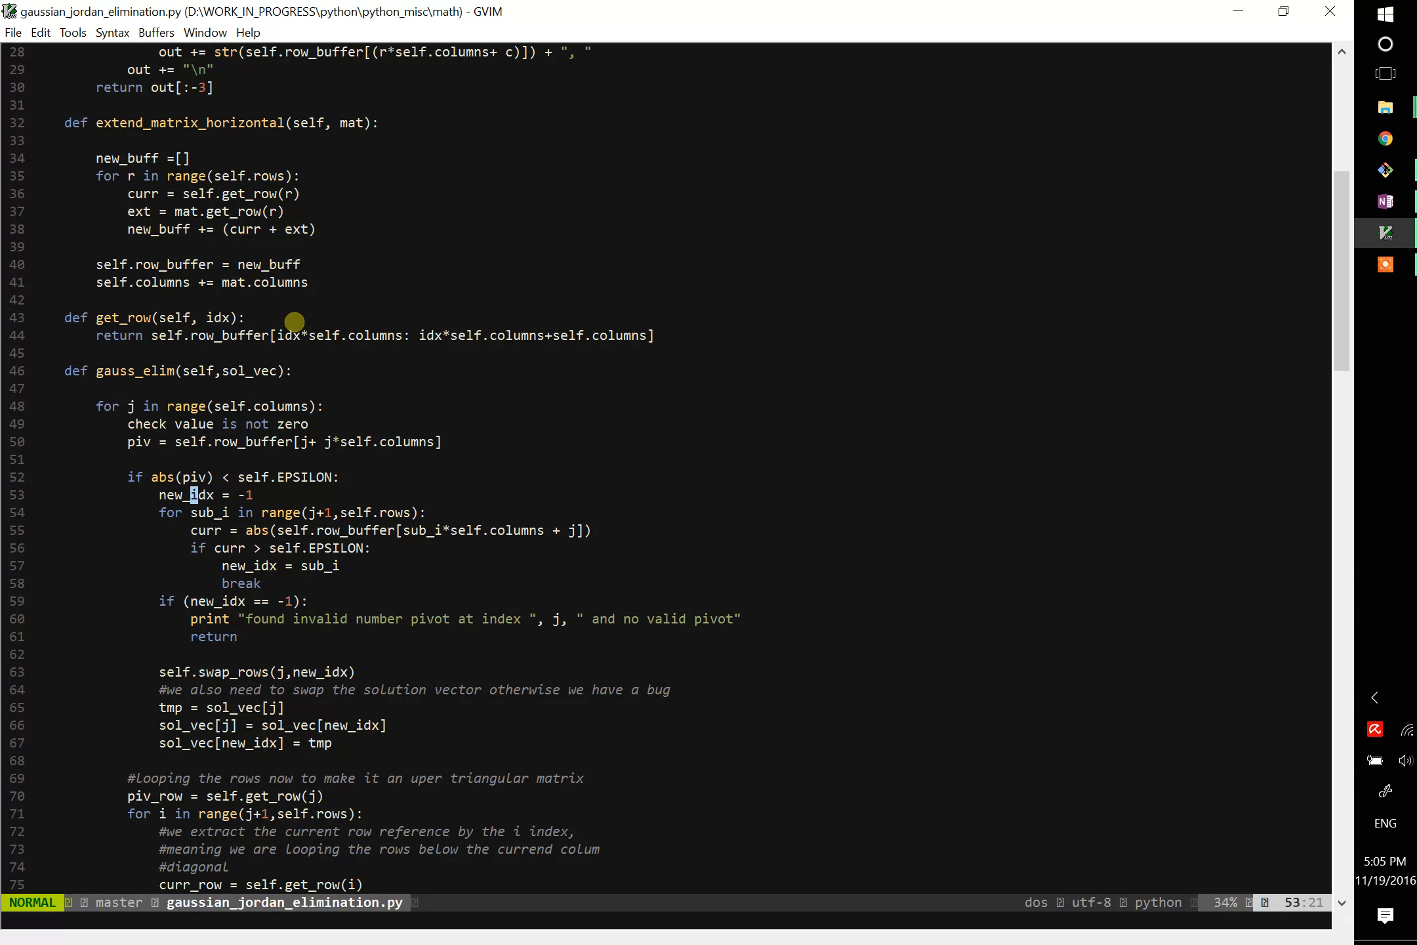
key(j)
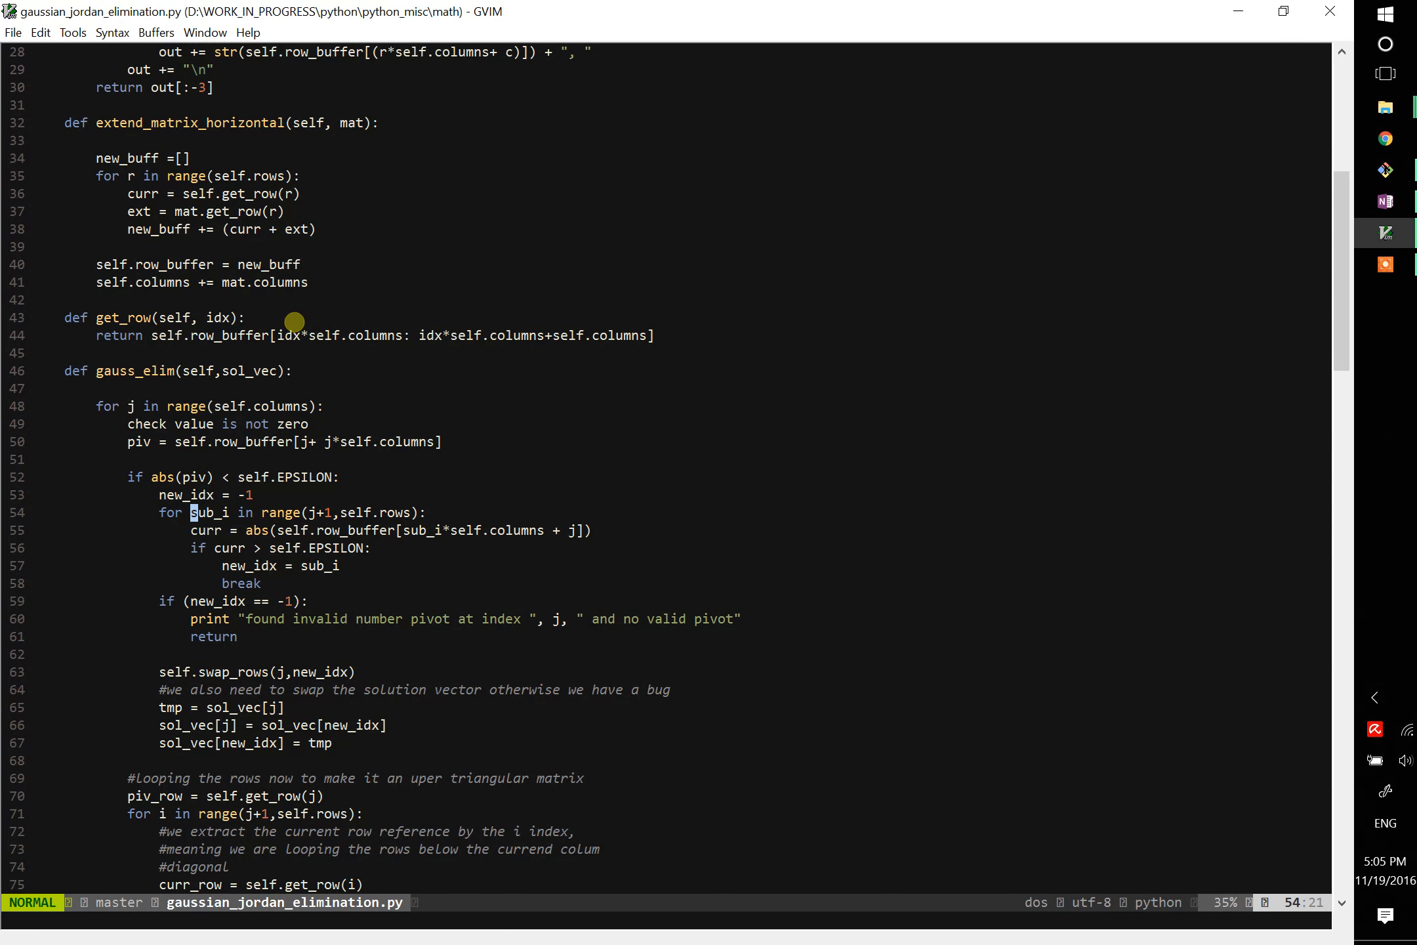
mouse_move(1385, 201)
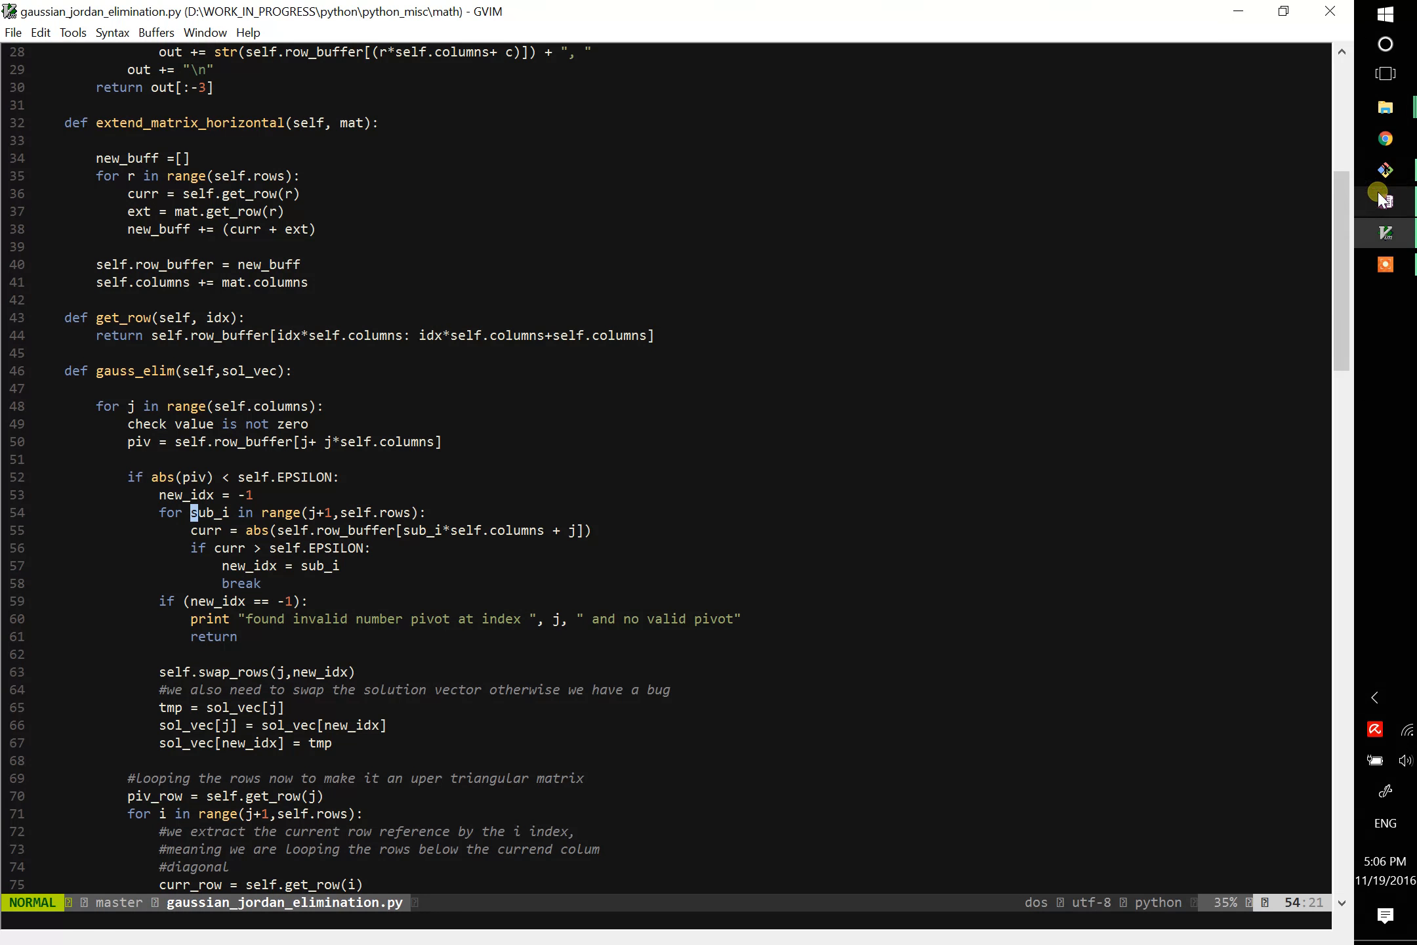
Box the zeros under the pivot in the OneNote matrix sketch.
click(1384, 202)
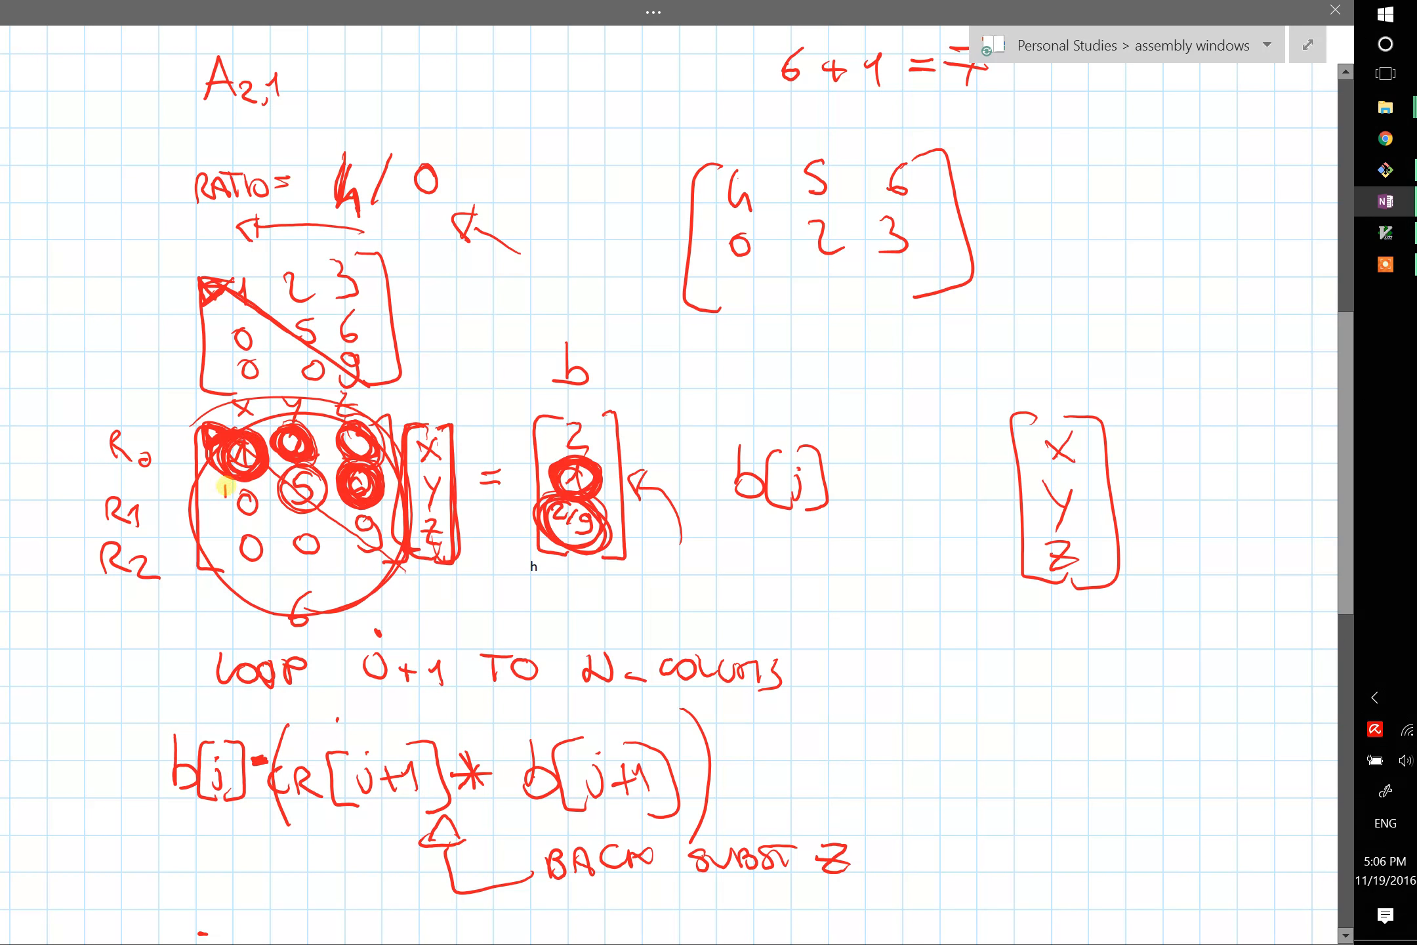
drag(234, 488, 257, 570)
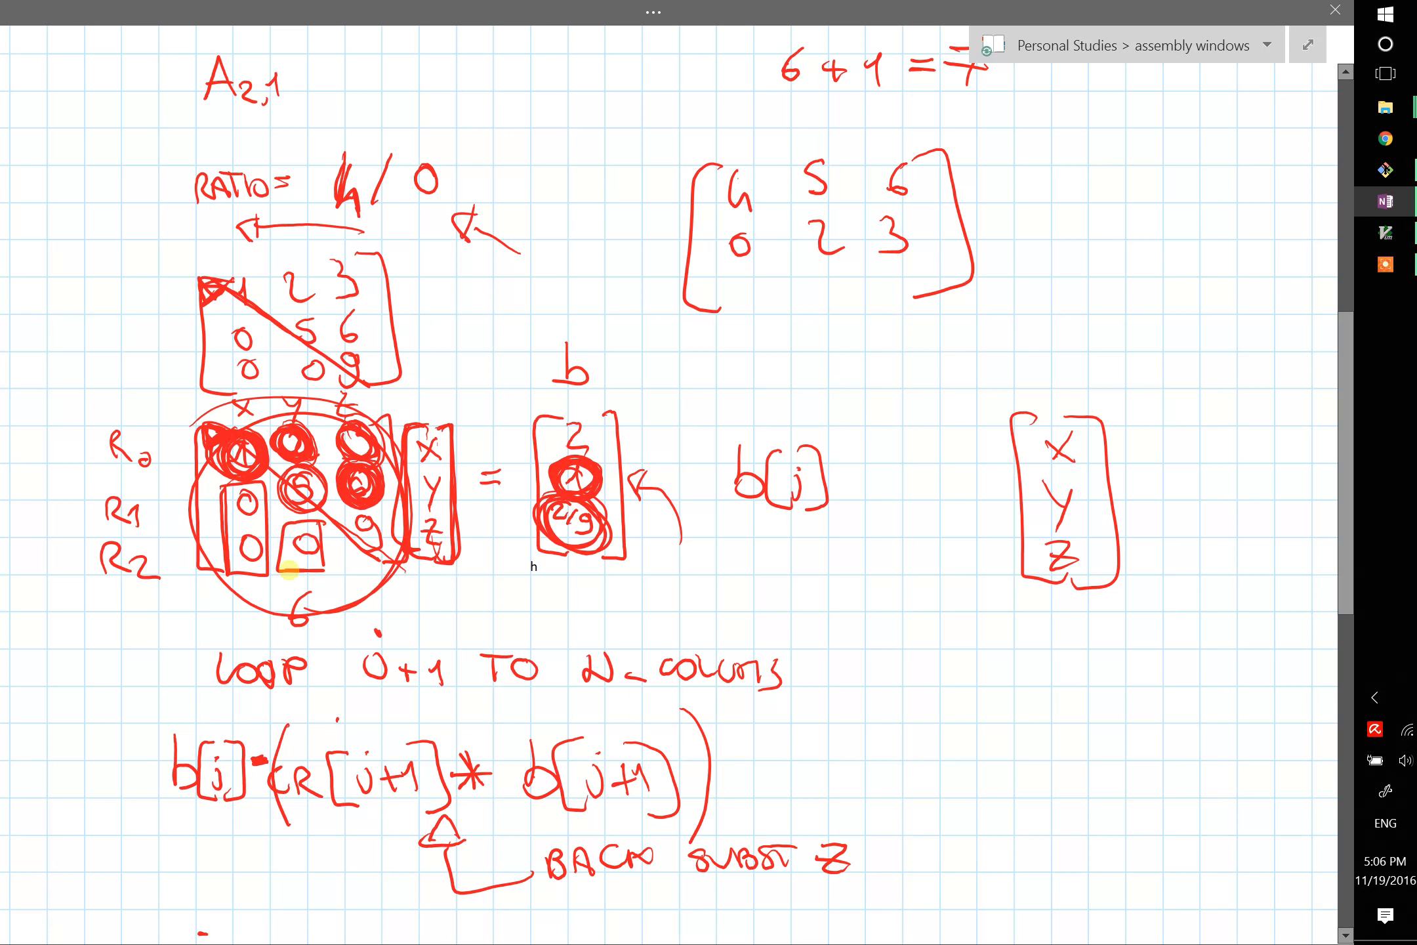
drag(289, 534, 362, 560)
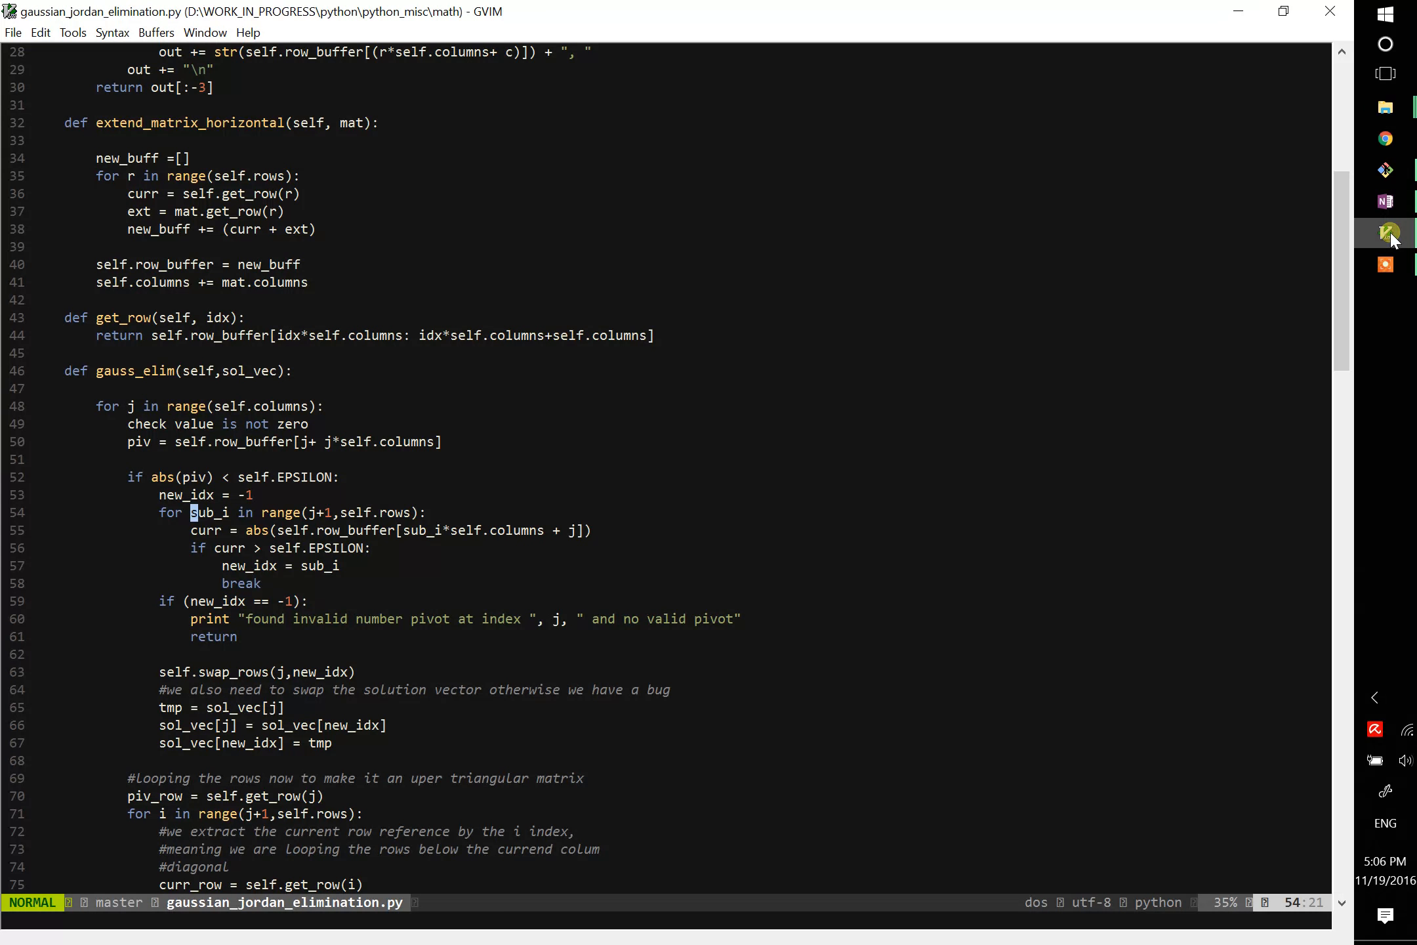
scroll(down, 3)
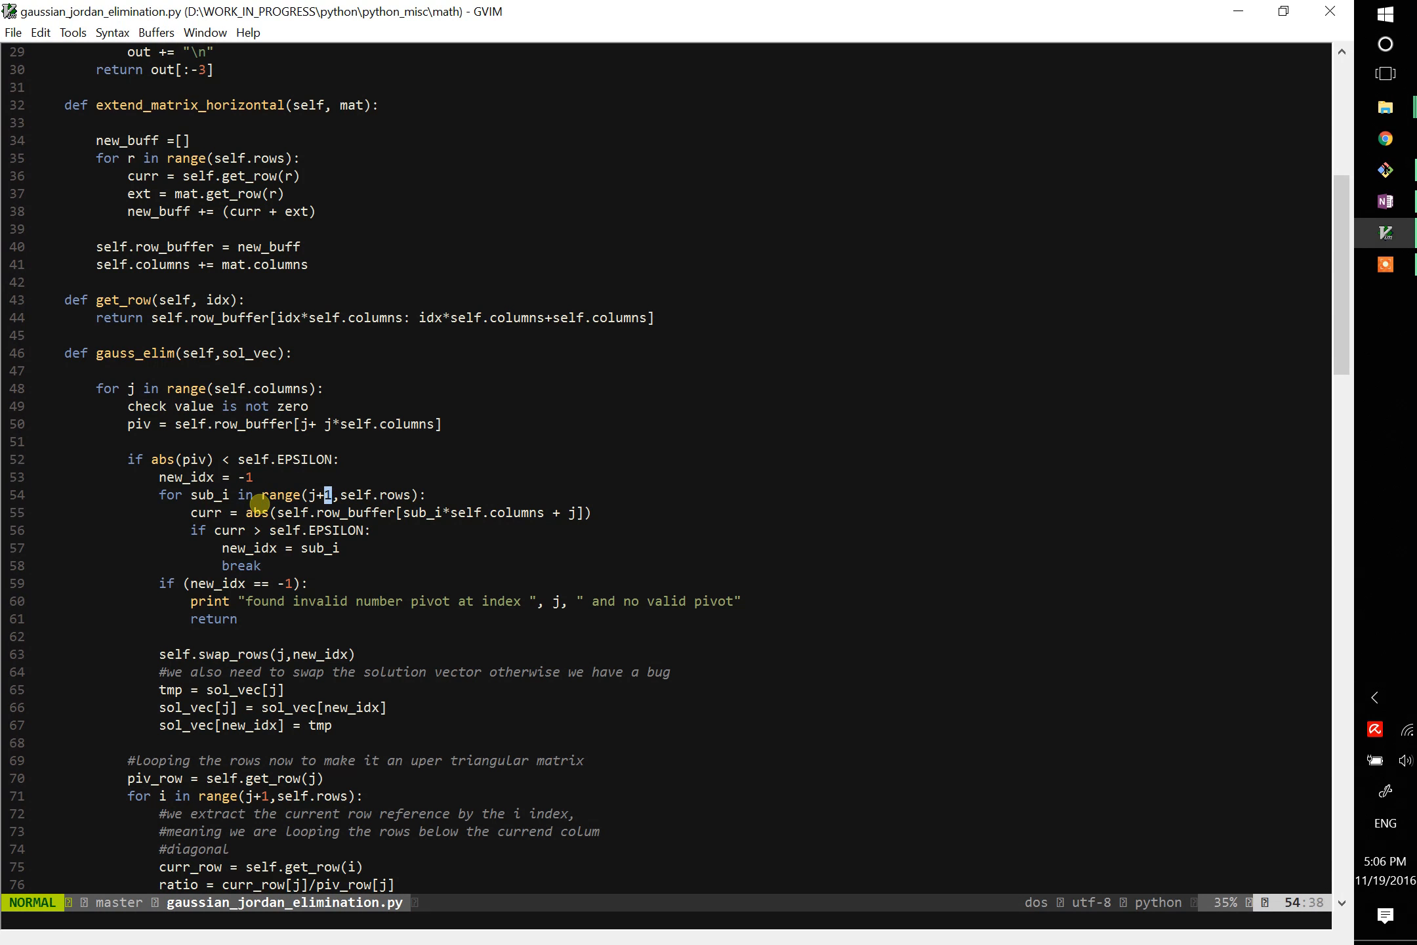
mouse_move(411, 495)
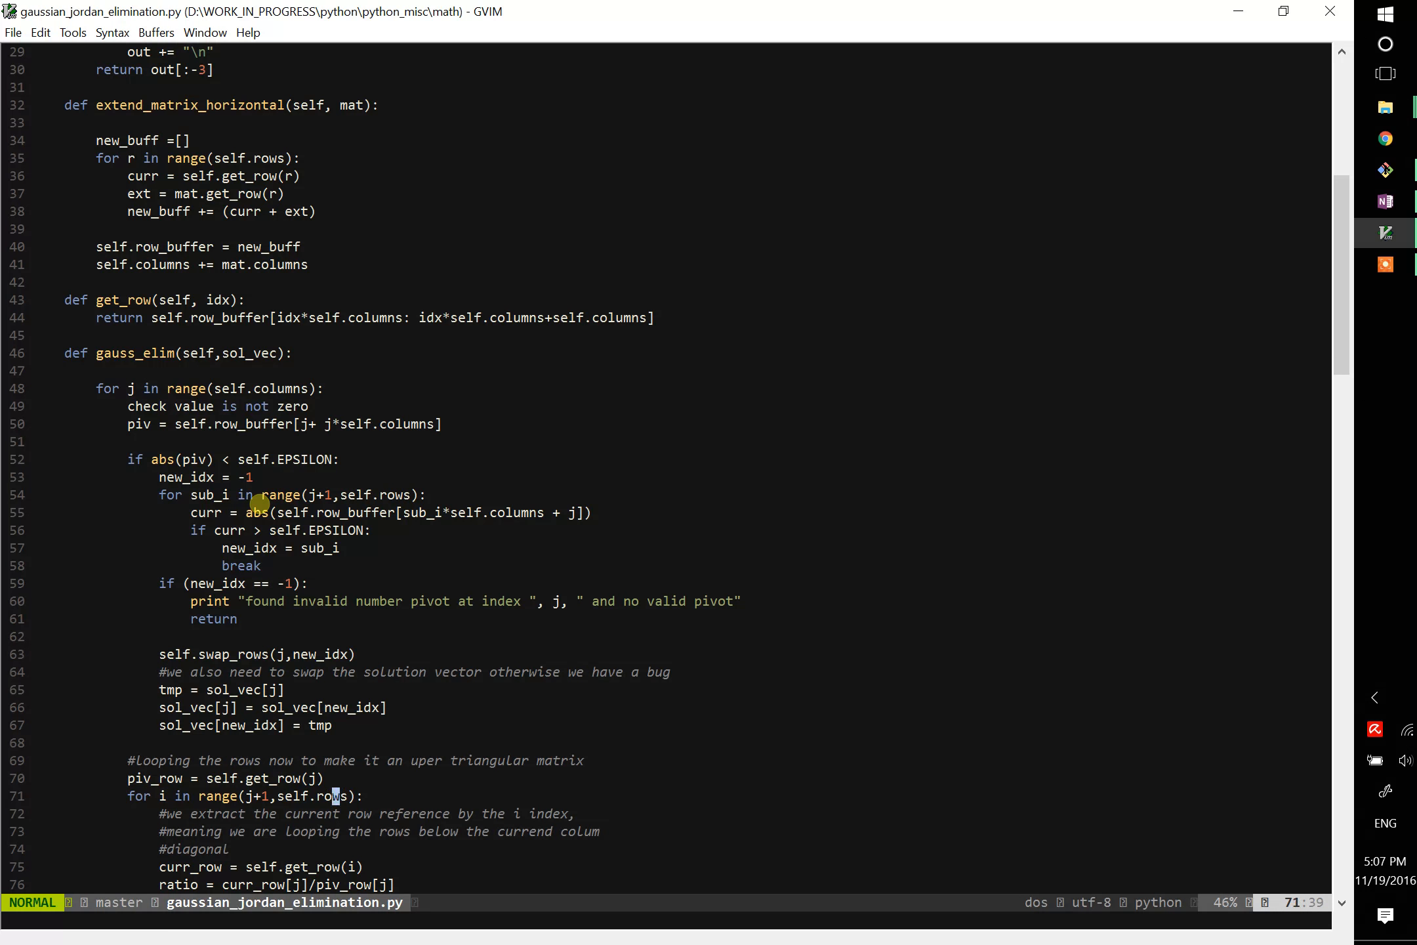
scroll(down, 3)
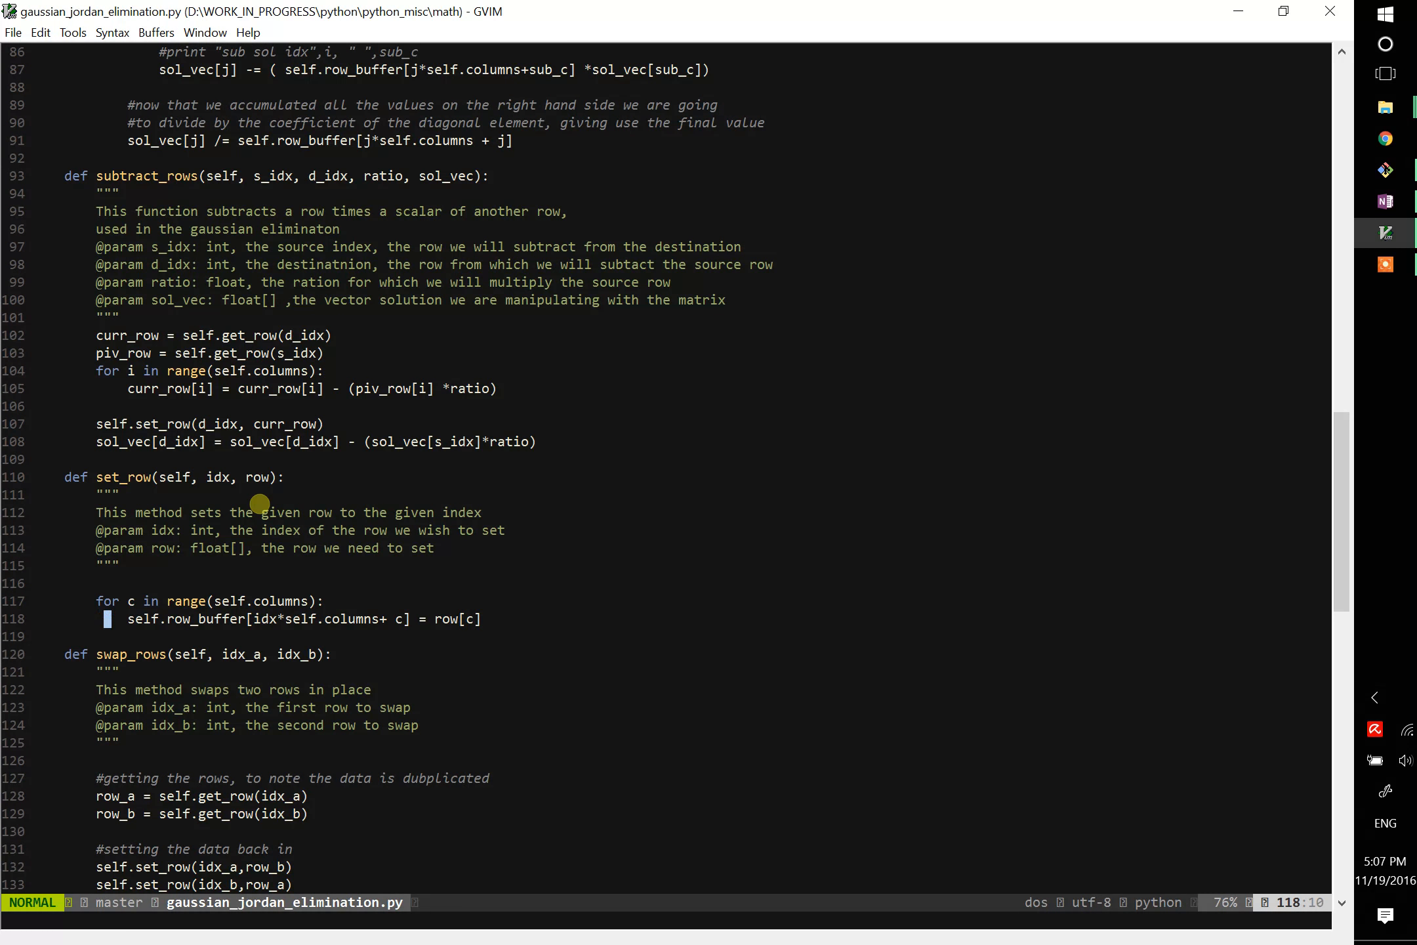
click(183, 812)
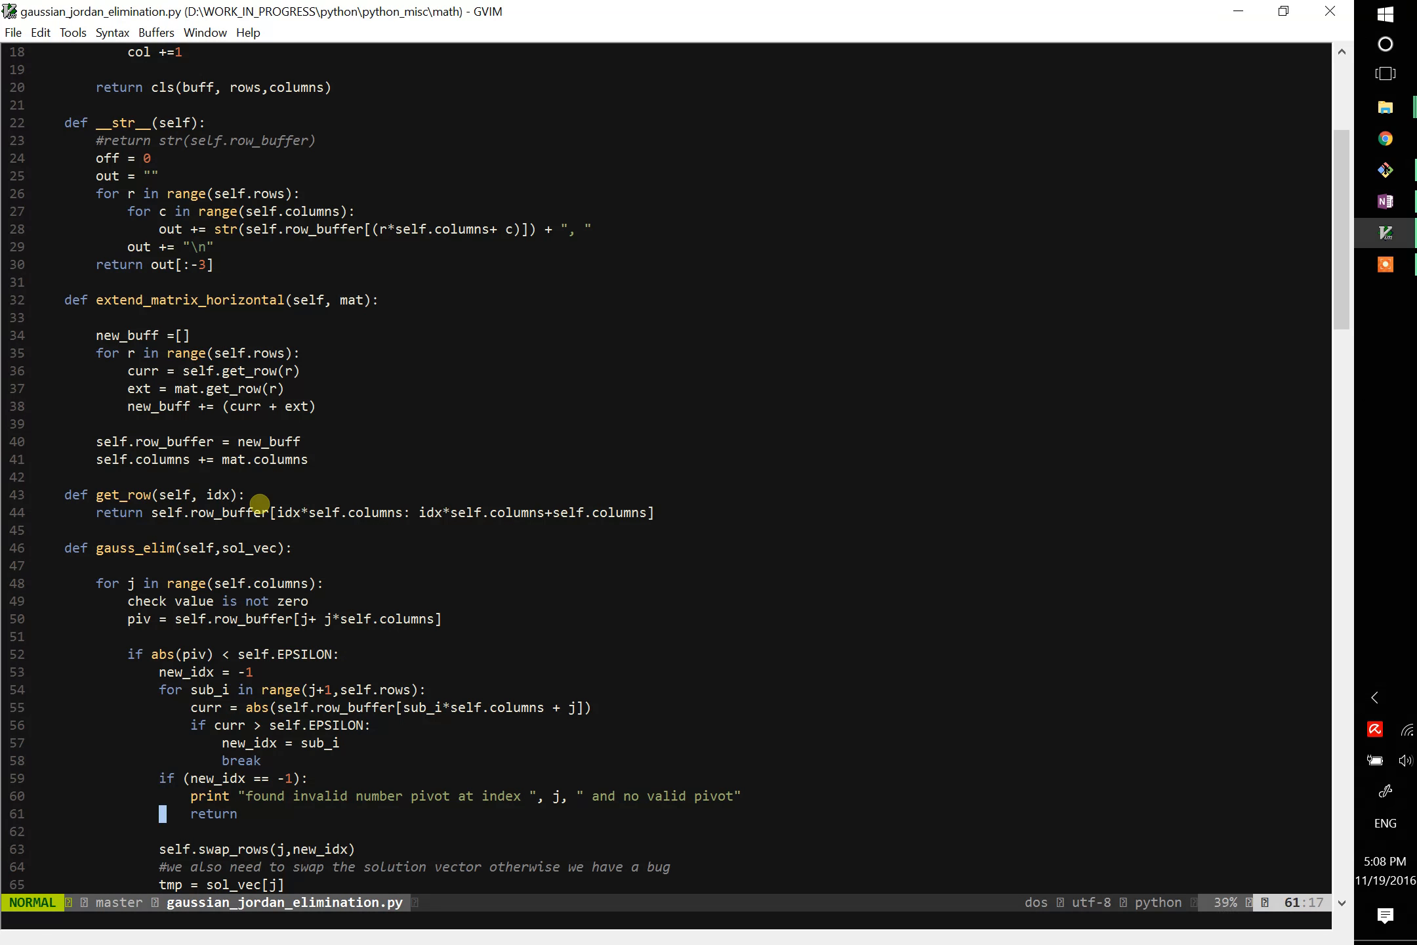
scroll(down, 3)
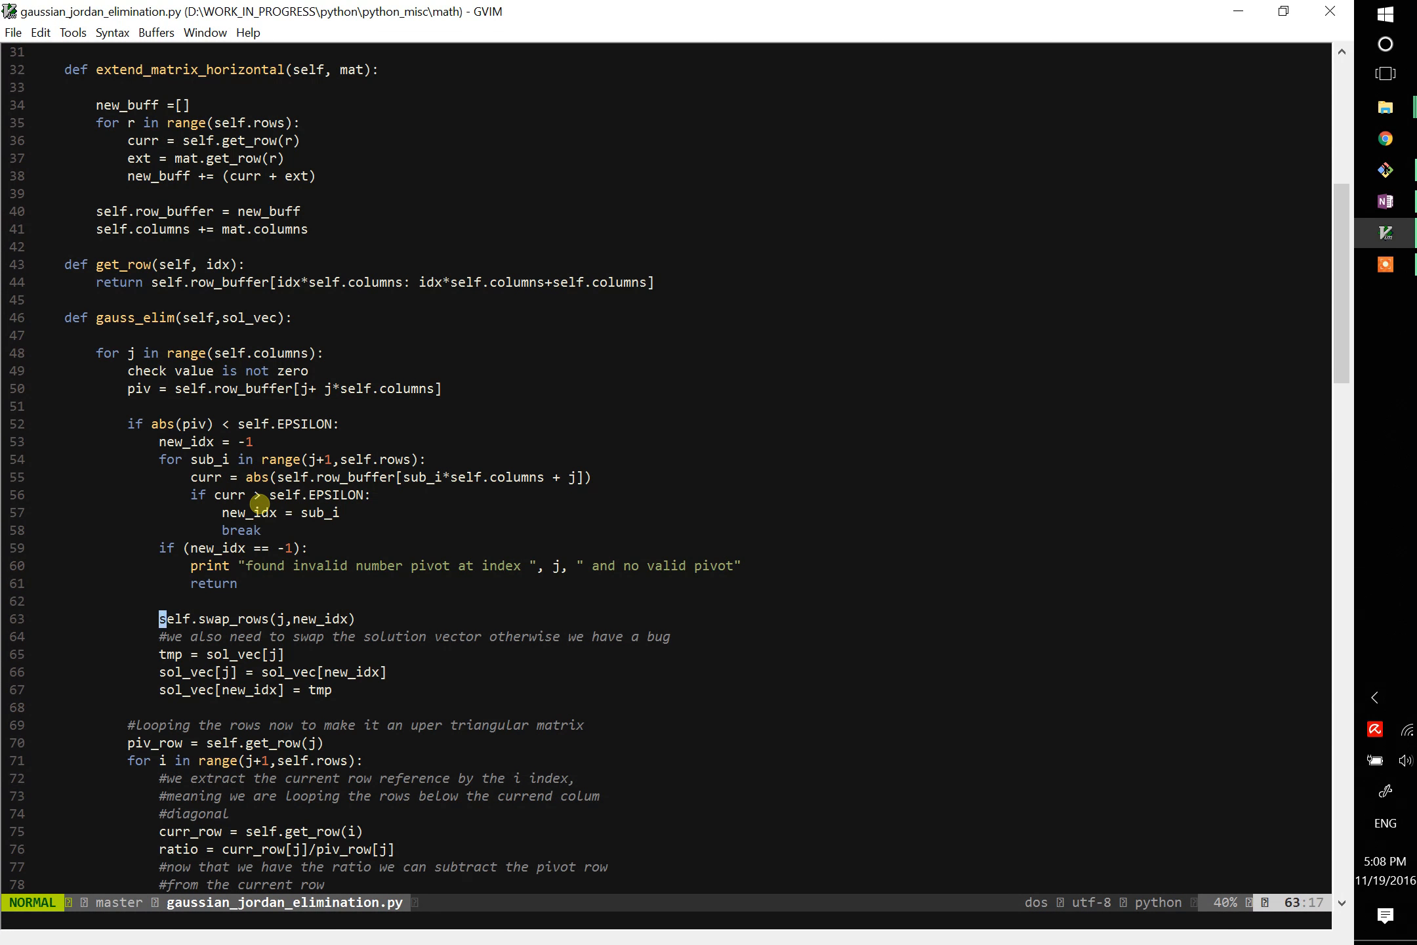
key(j)
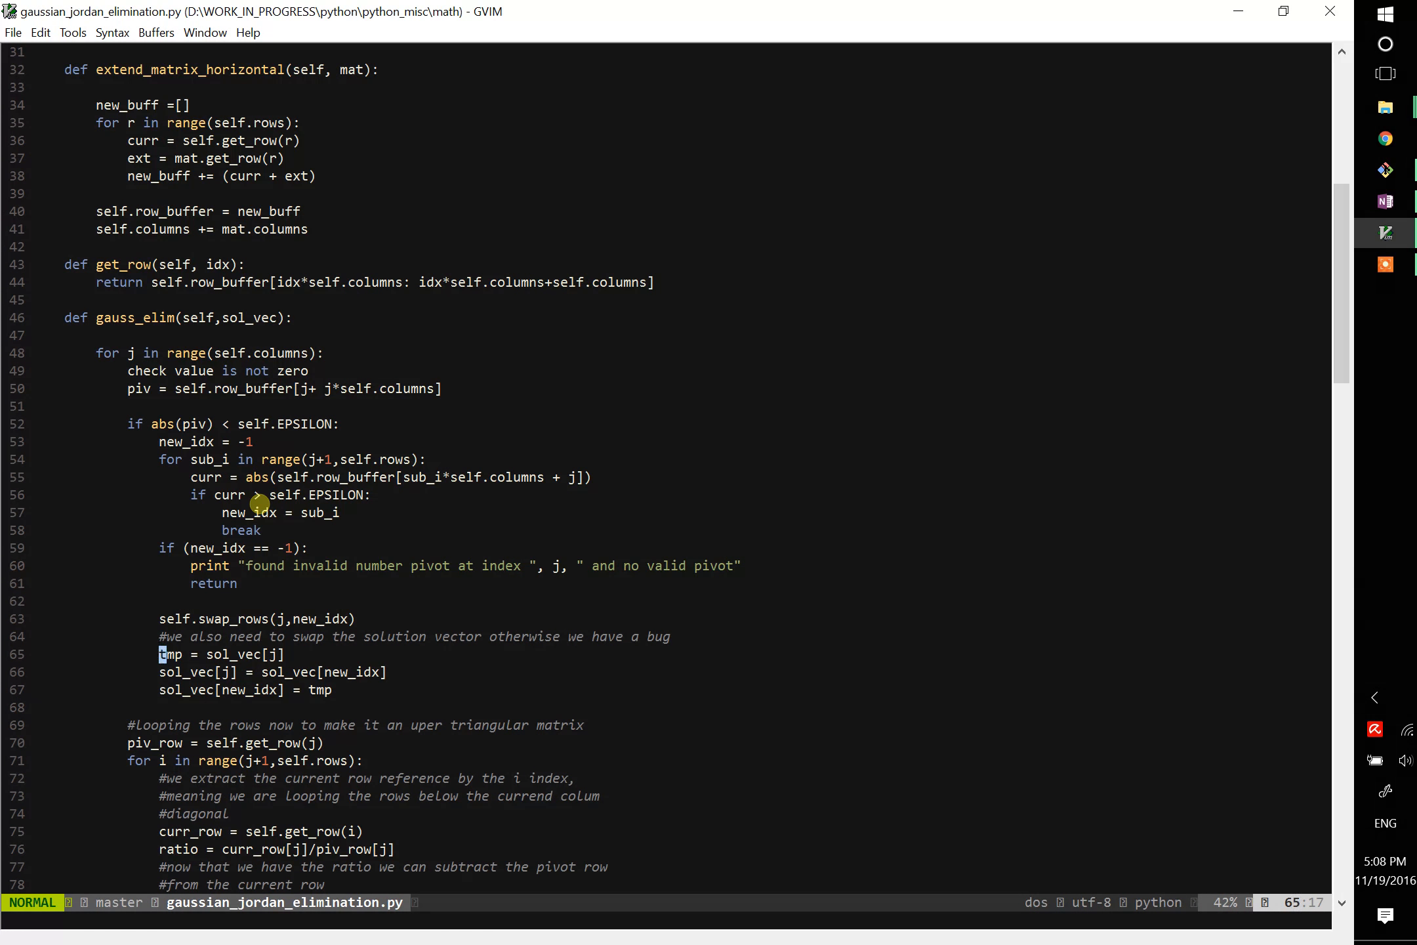